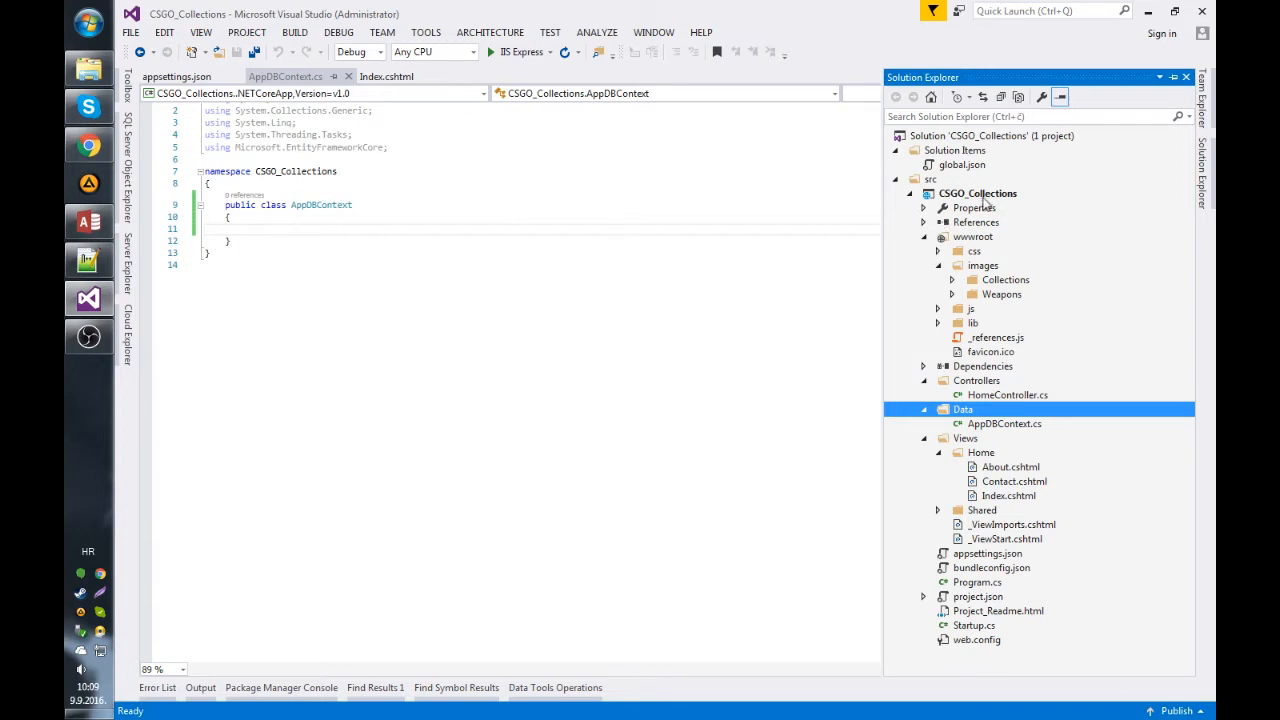
Switch to Microsoft Access to view Database2's relationships diagram.
left_click(978, 193)
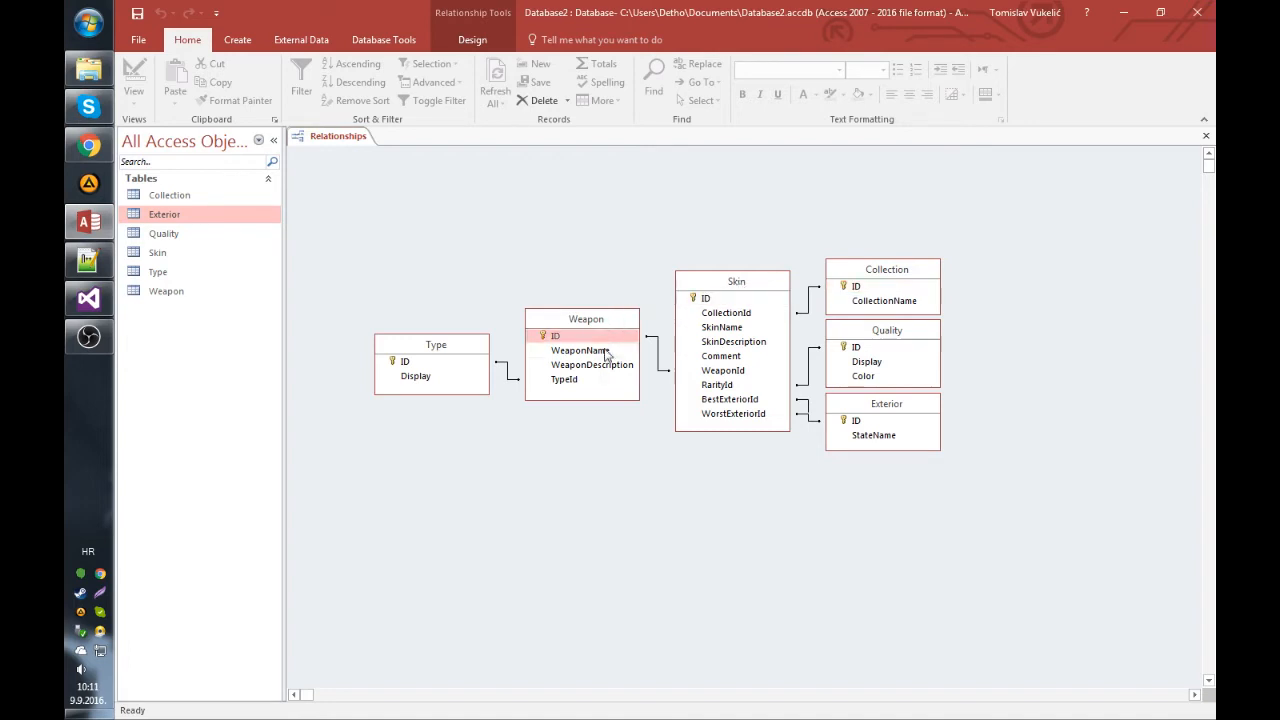
Walk through the key links: Weapon.TypeId to Type.ID, and Skin's CollectionId, WeaponId, RarityId fields.
left_click(565, 379)
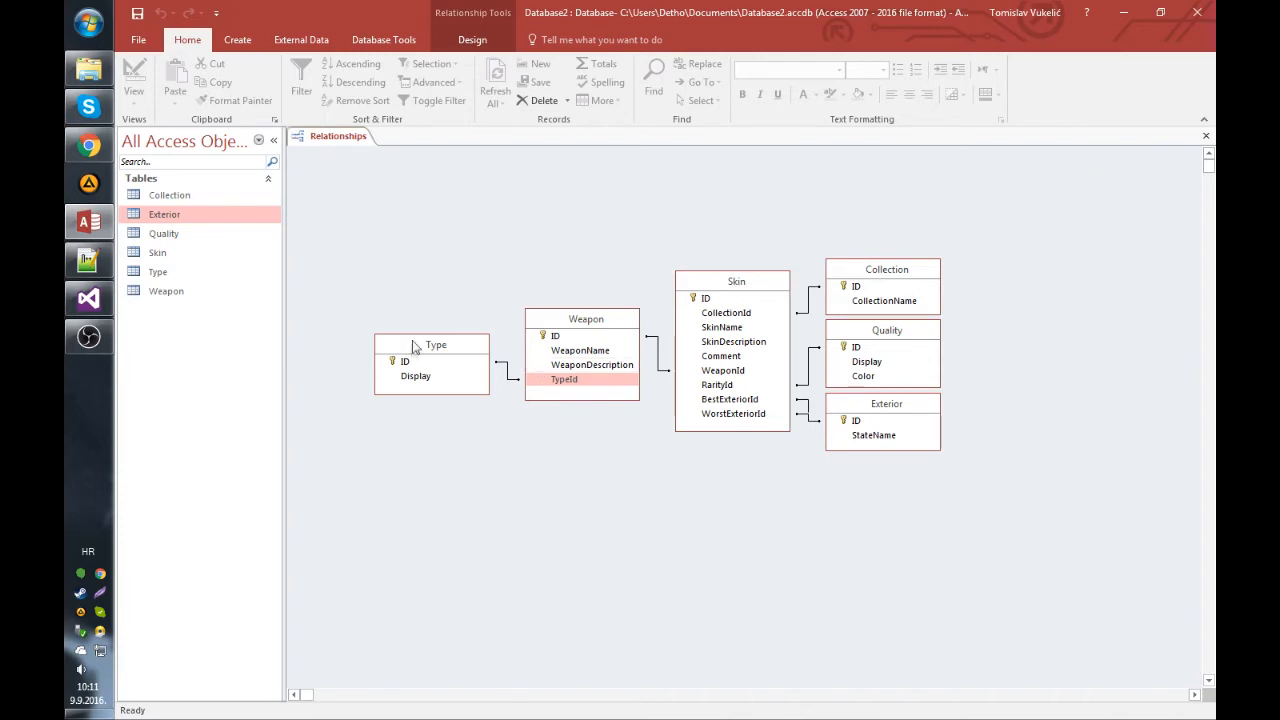
mouse_move(452, 370)
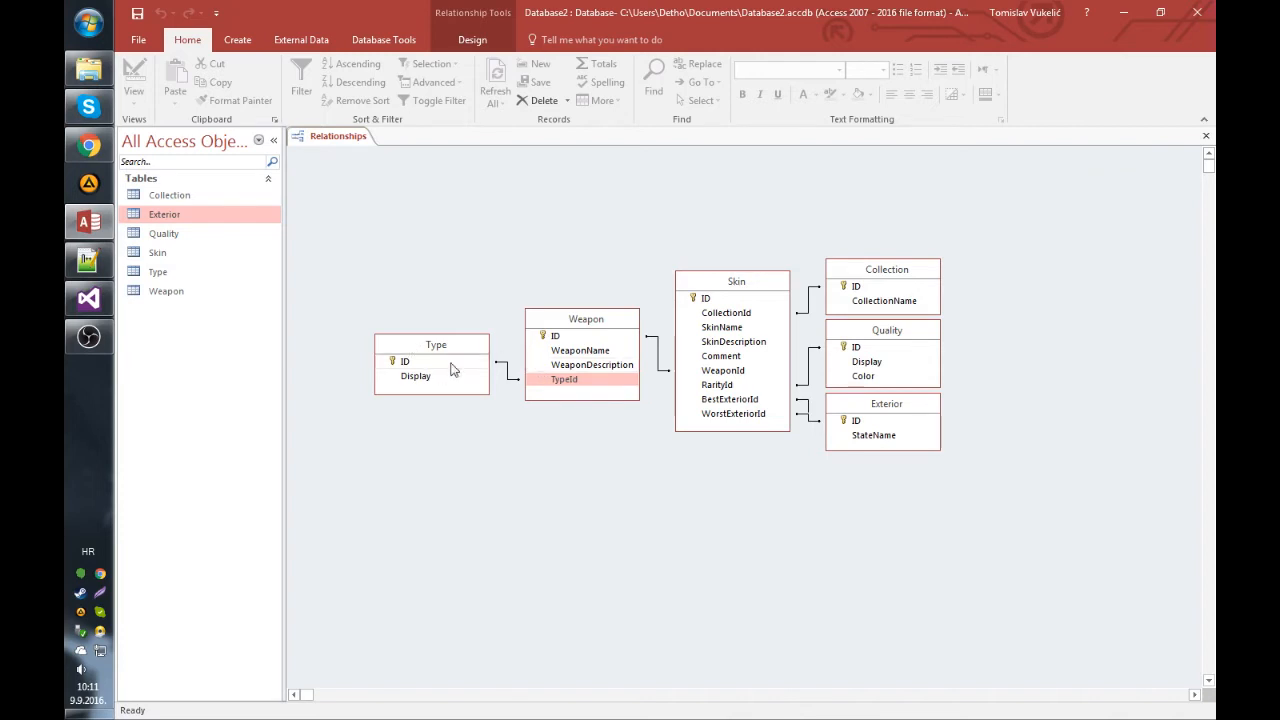
left_click(415, 376)
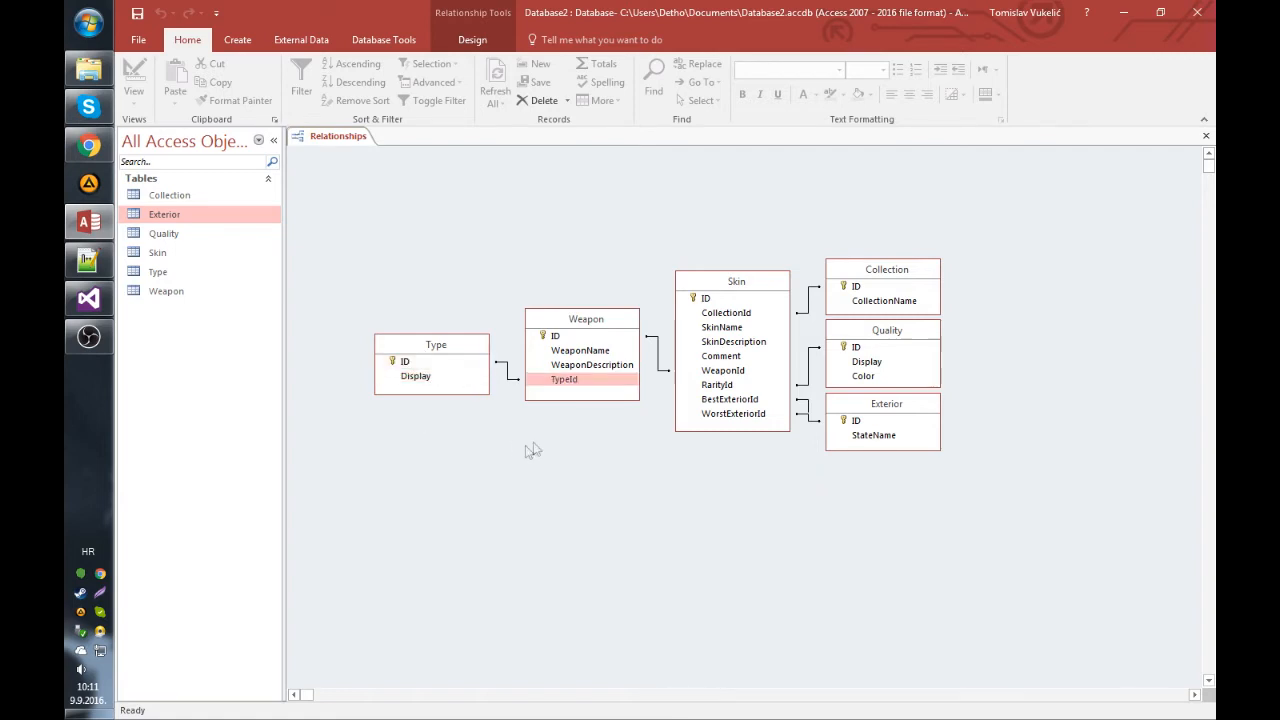
left_click(405, 361)
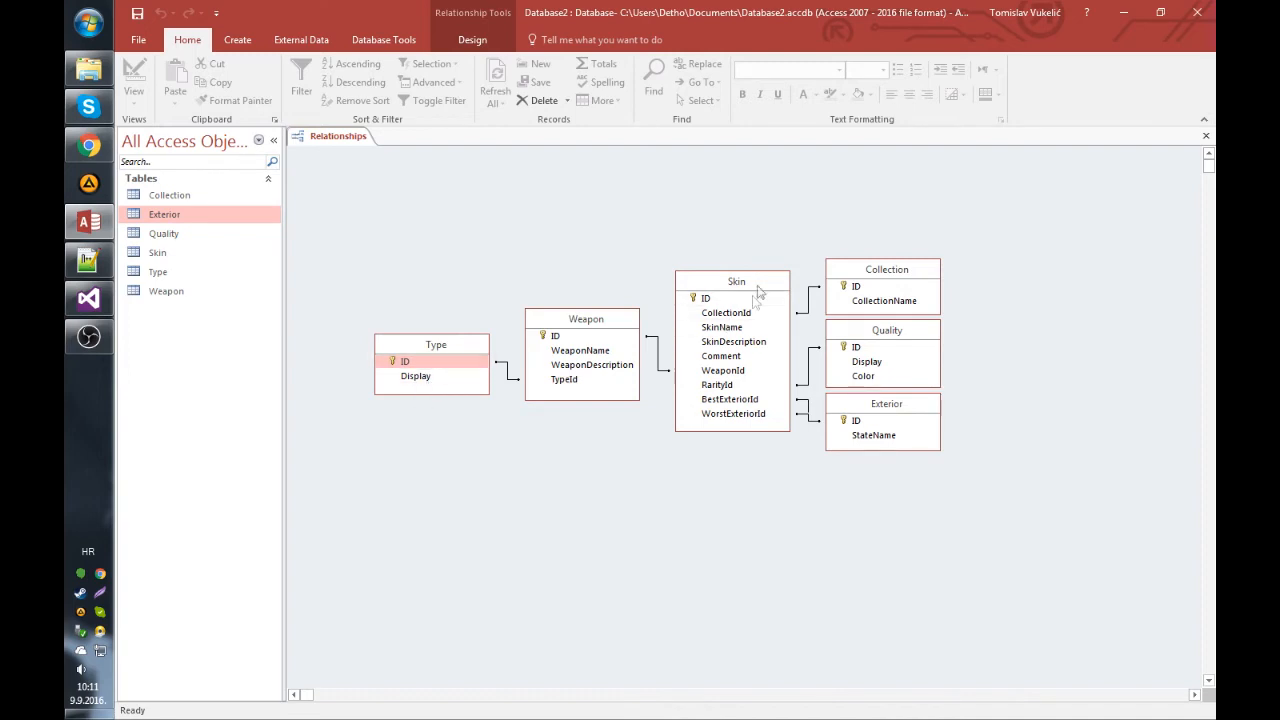
left_click(706, 298)
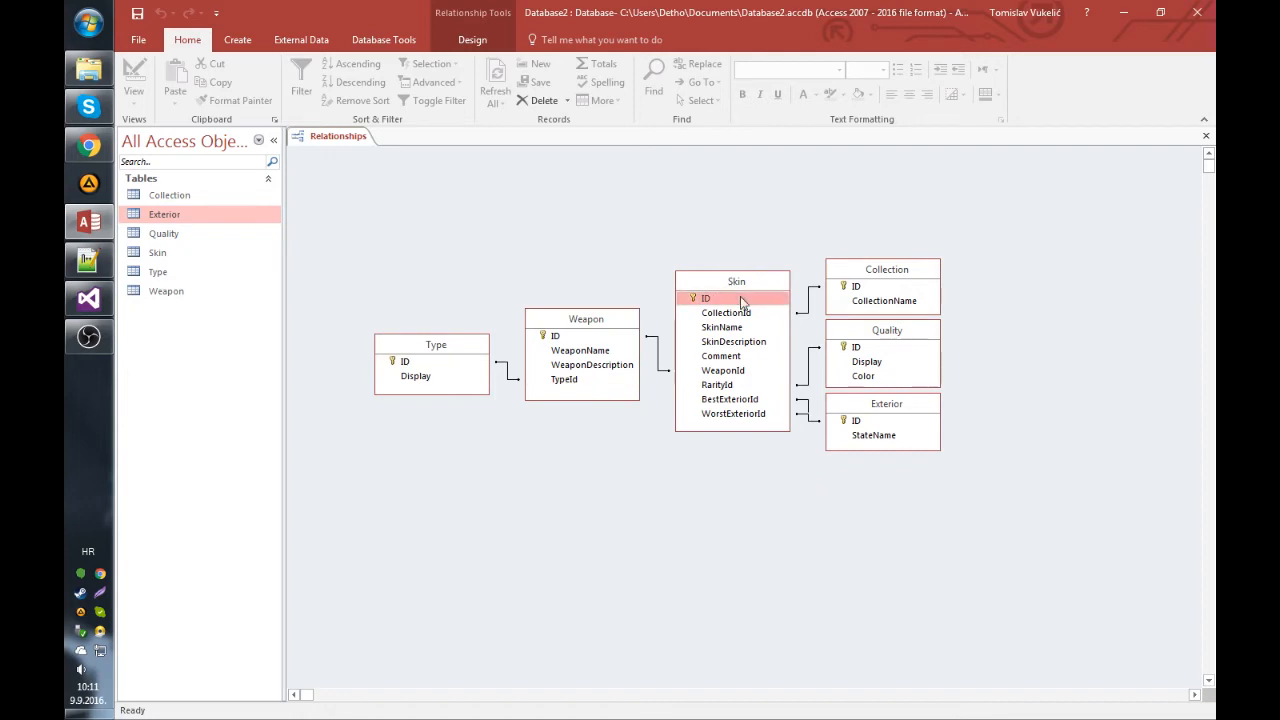
left_click(726, 312)
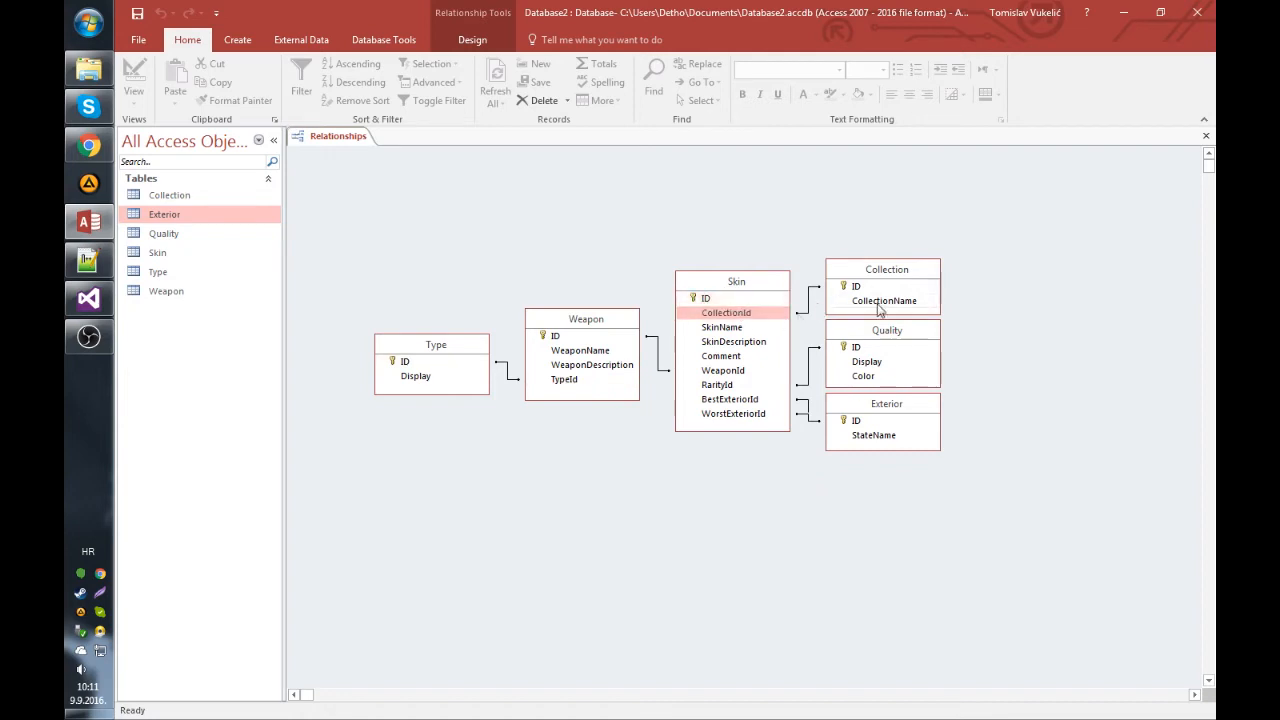
left_click(722, 327)
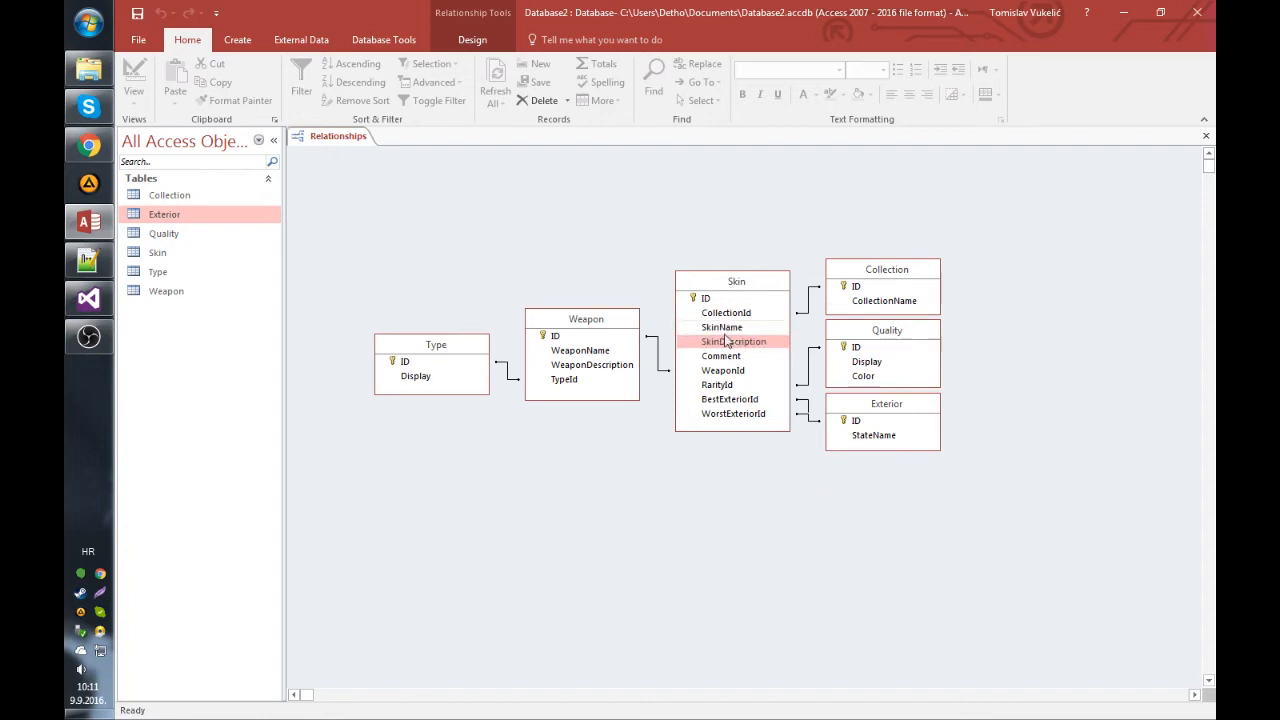
left_click(721, 356)
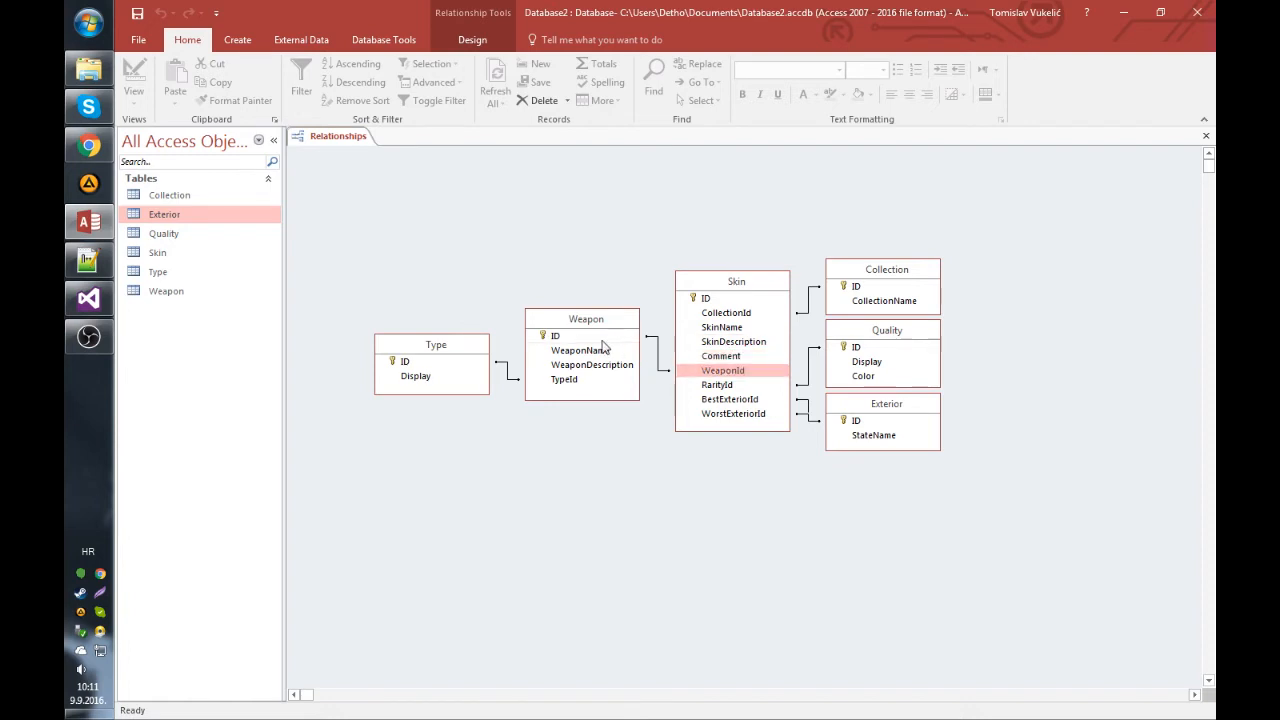
left_click(717, 385)
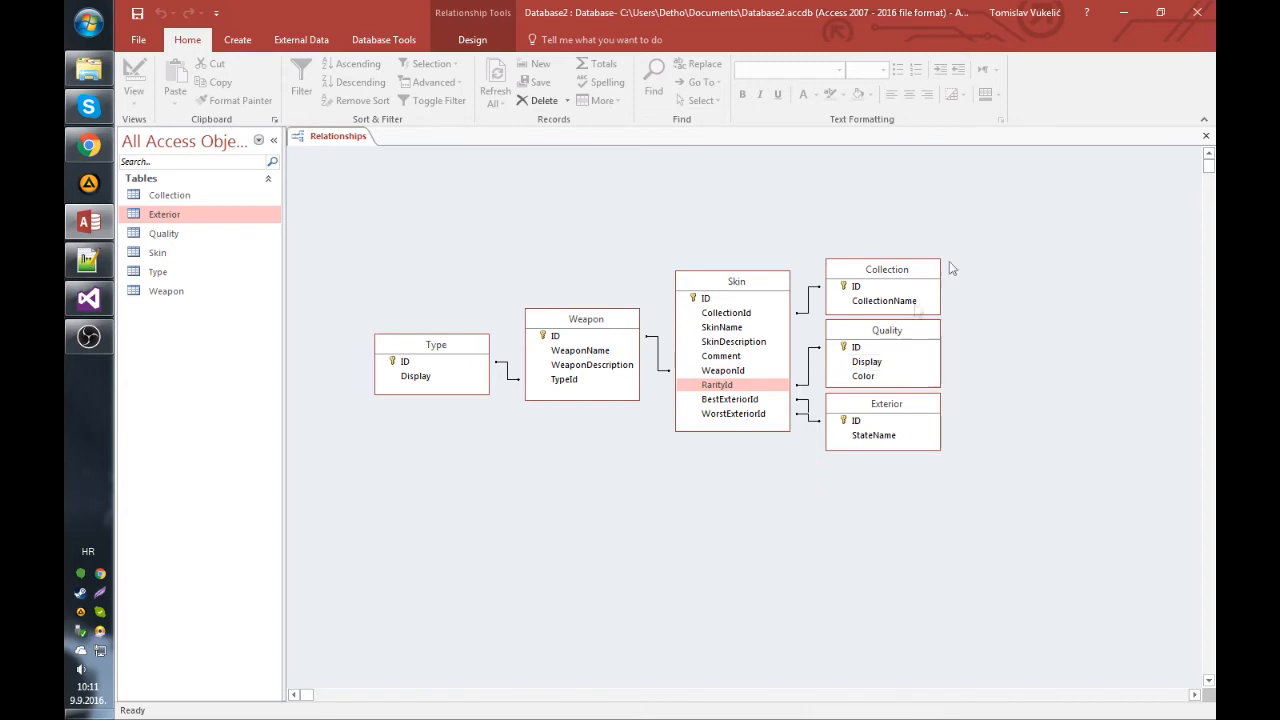
mouse_move(929, 473)
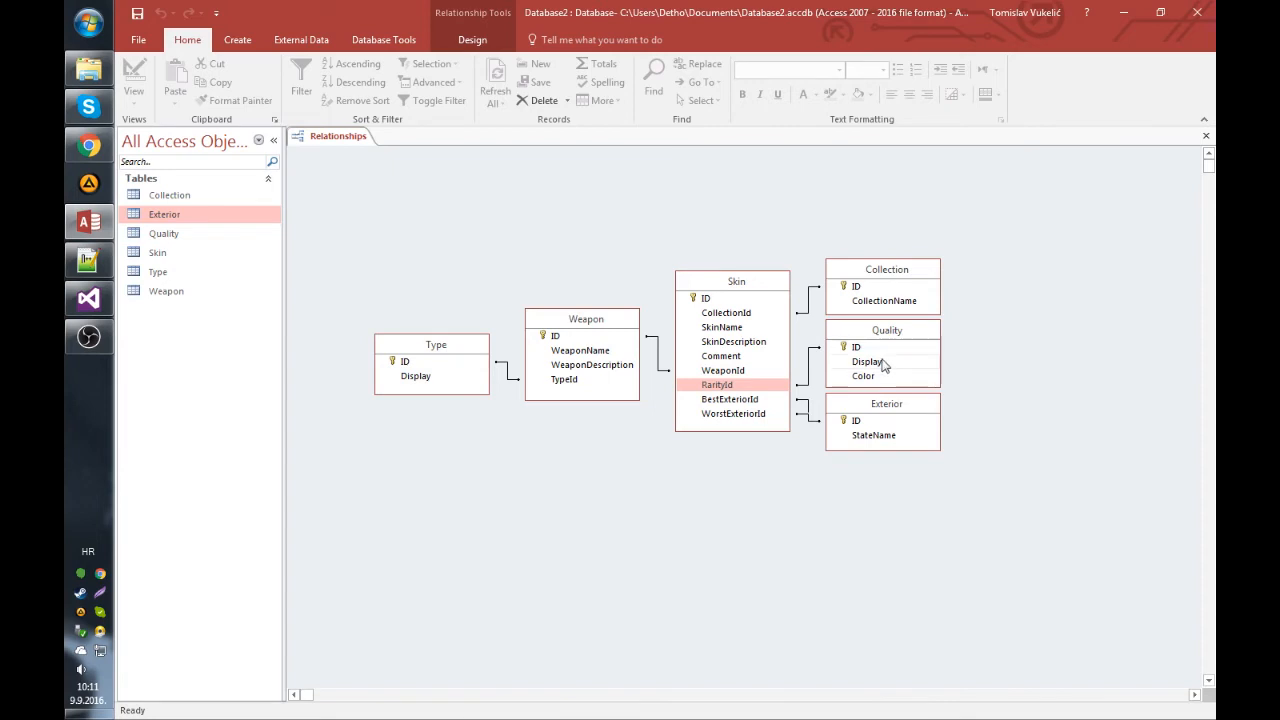
mouse_move(891, 385)
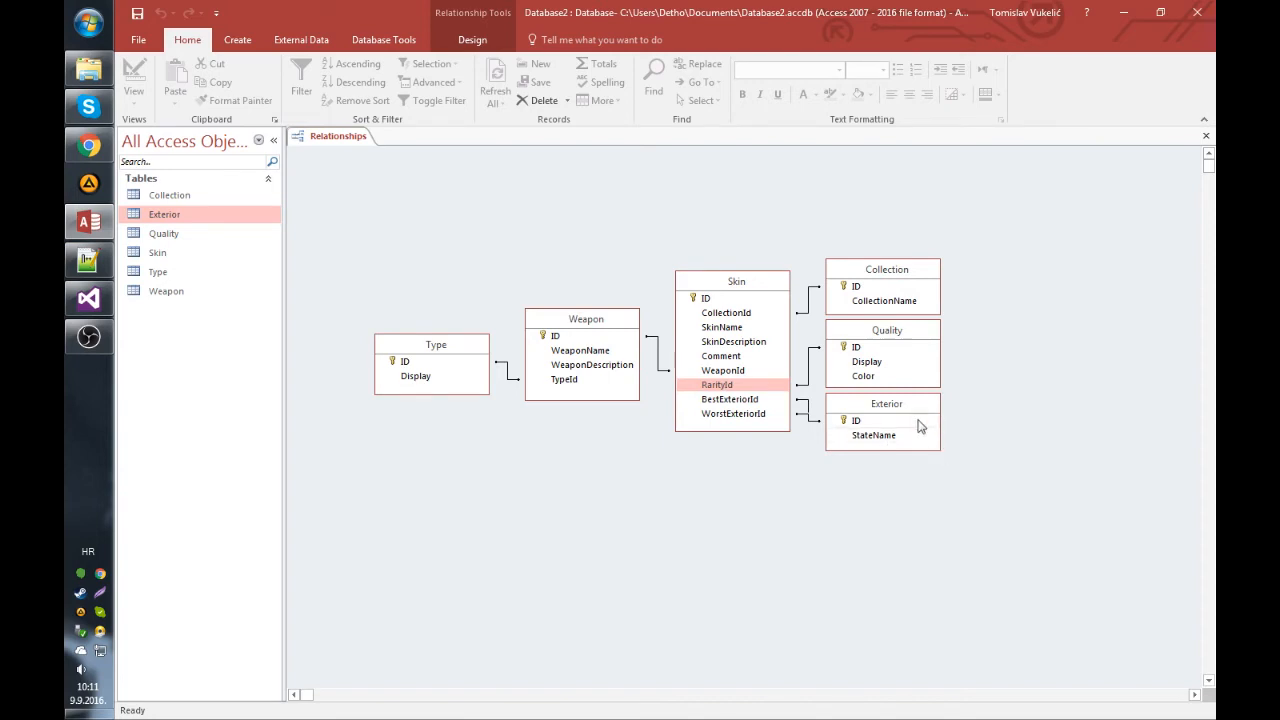
mouse_move(862, 420)
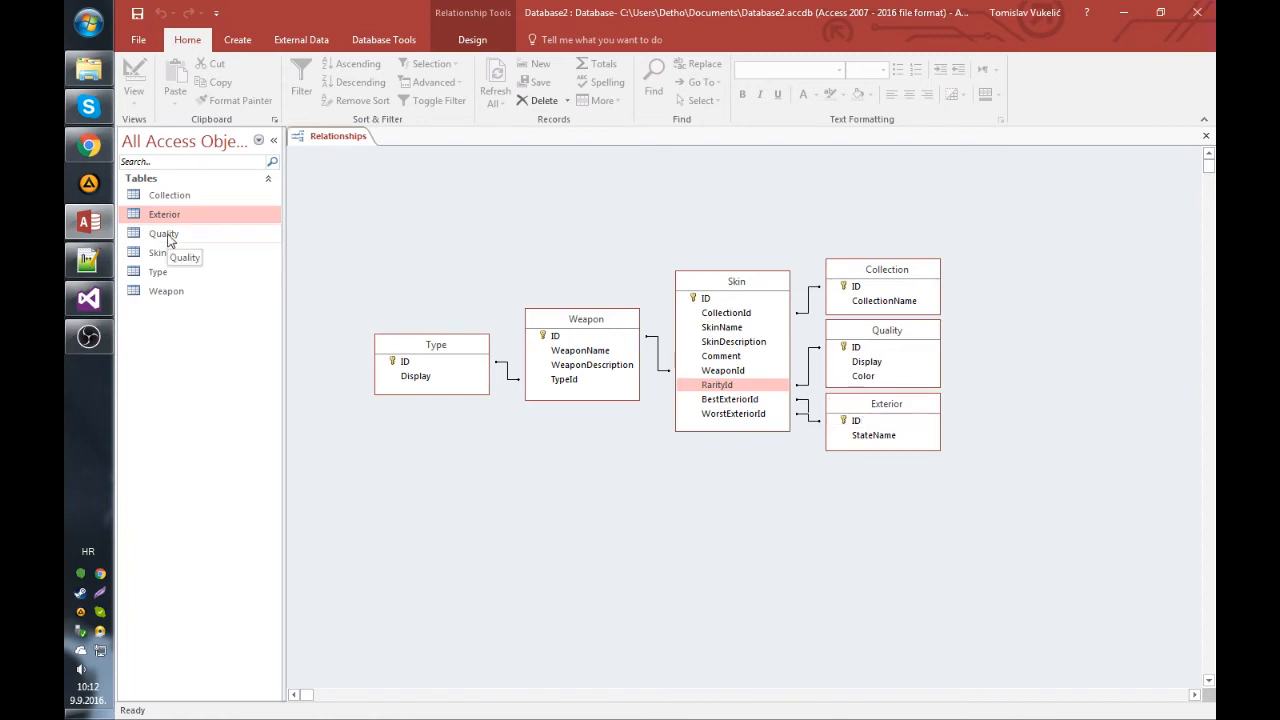
double_click(164, 214)
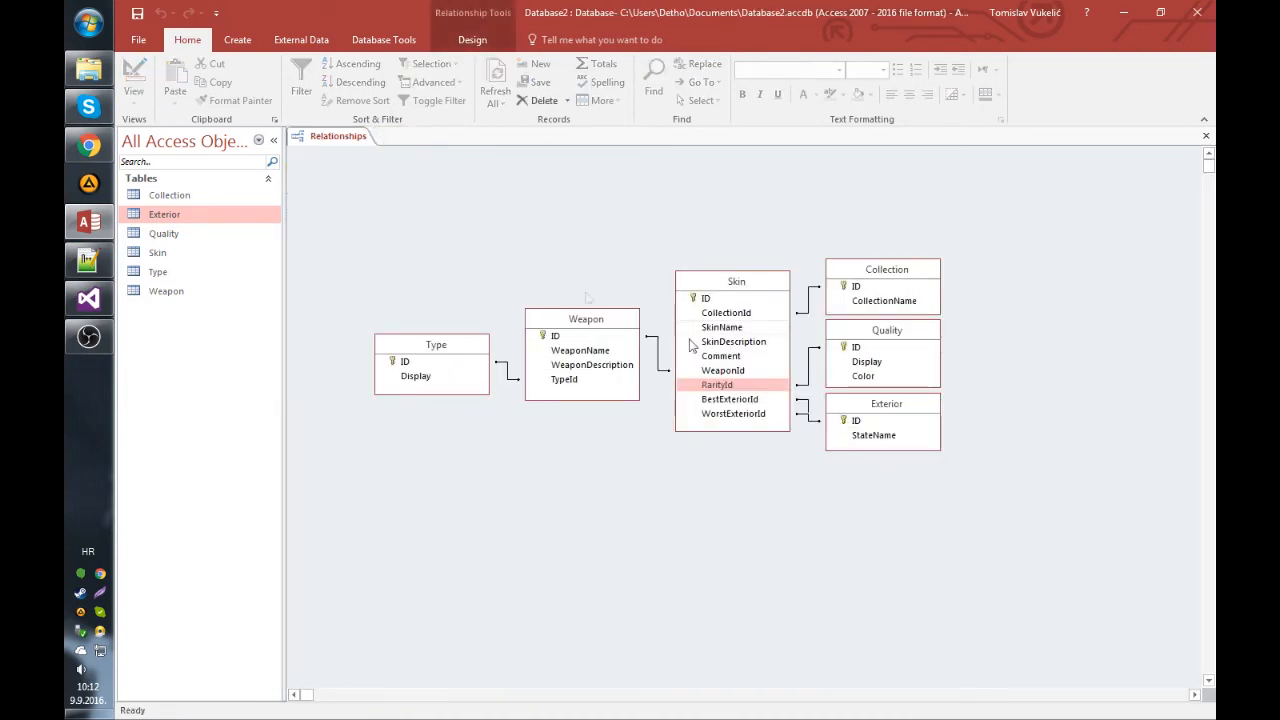
mouse_move(369, 211)
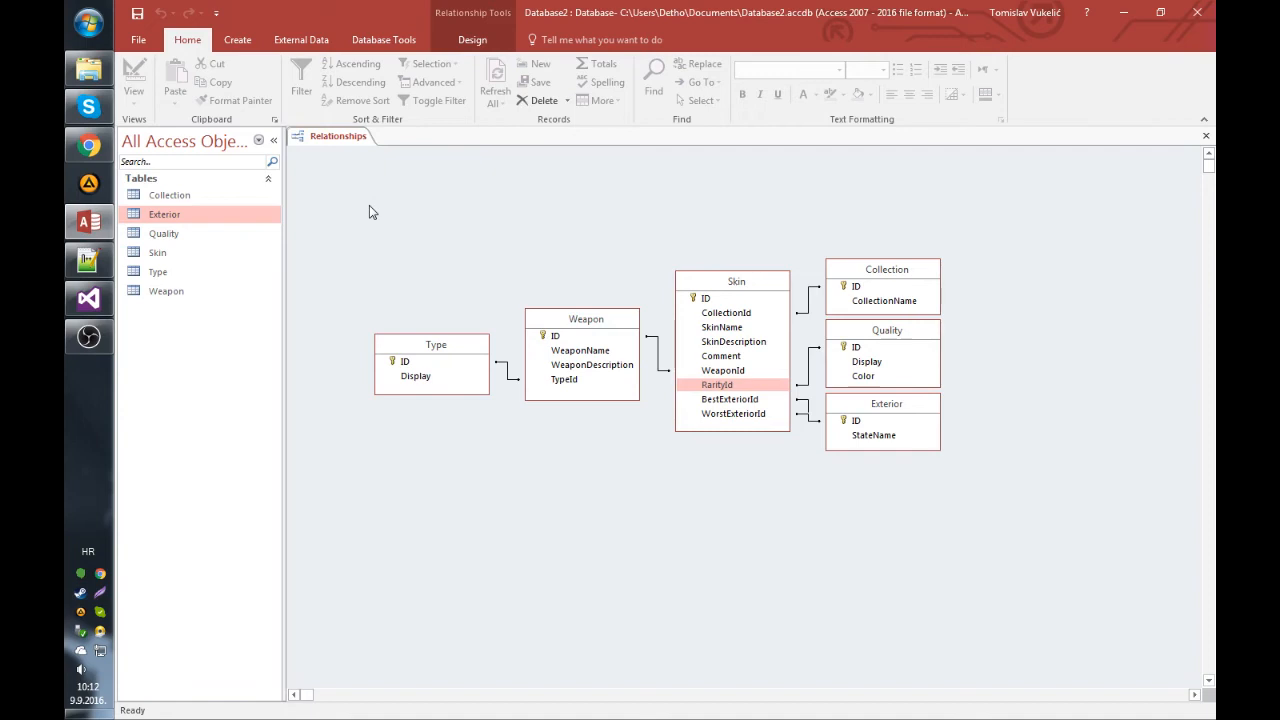
mouse_move(753, 254)
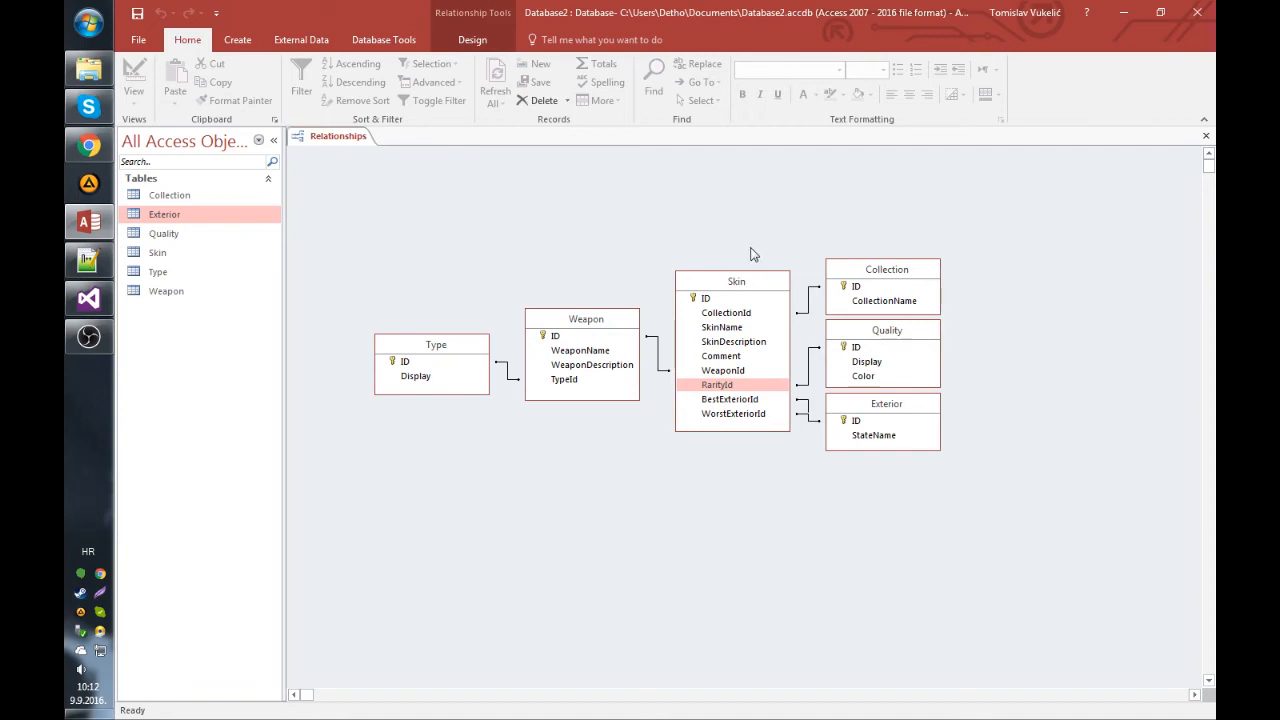
mouse_move(435, 240)
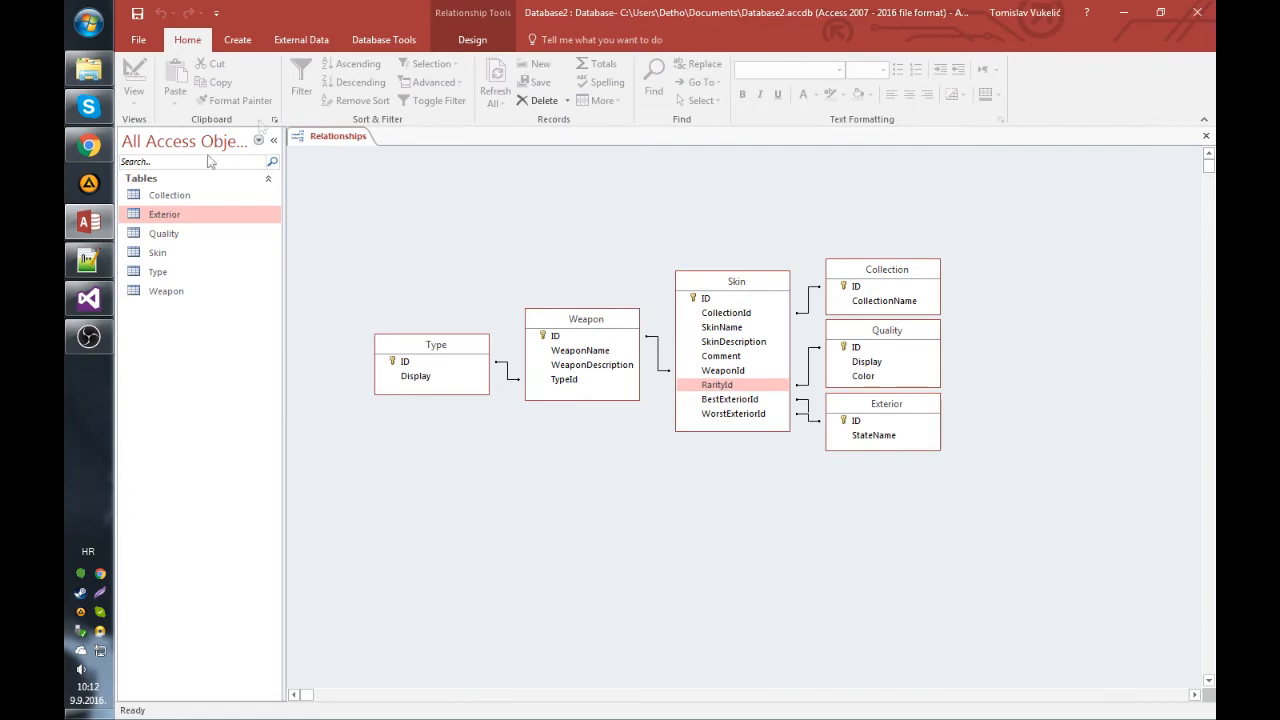
mouse_move(88, 298)
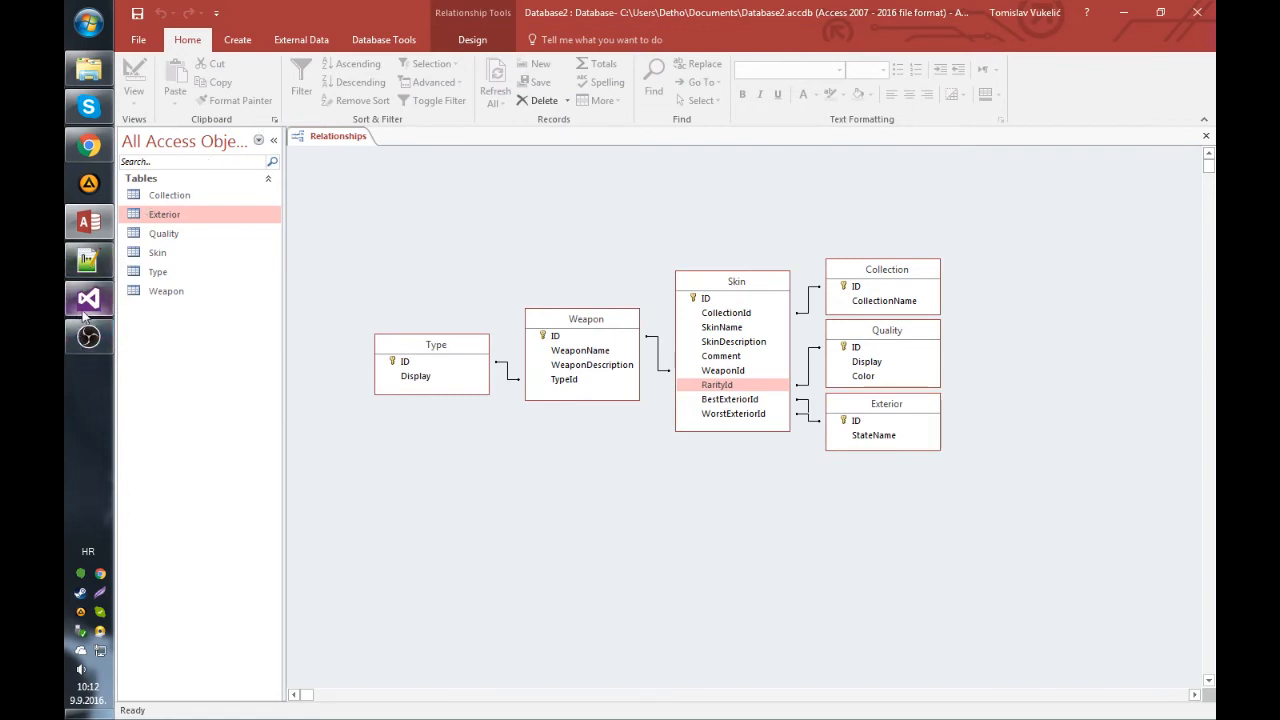
Return to the Visual Studio project, open a New Project dialog, and cancel it.
left_click(89, 298)
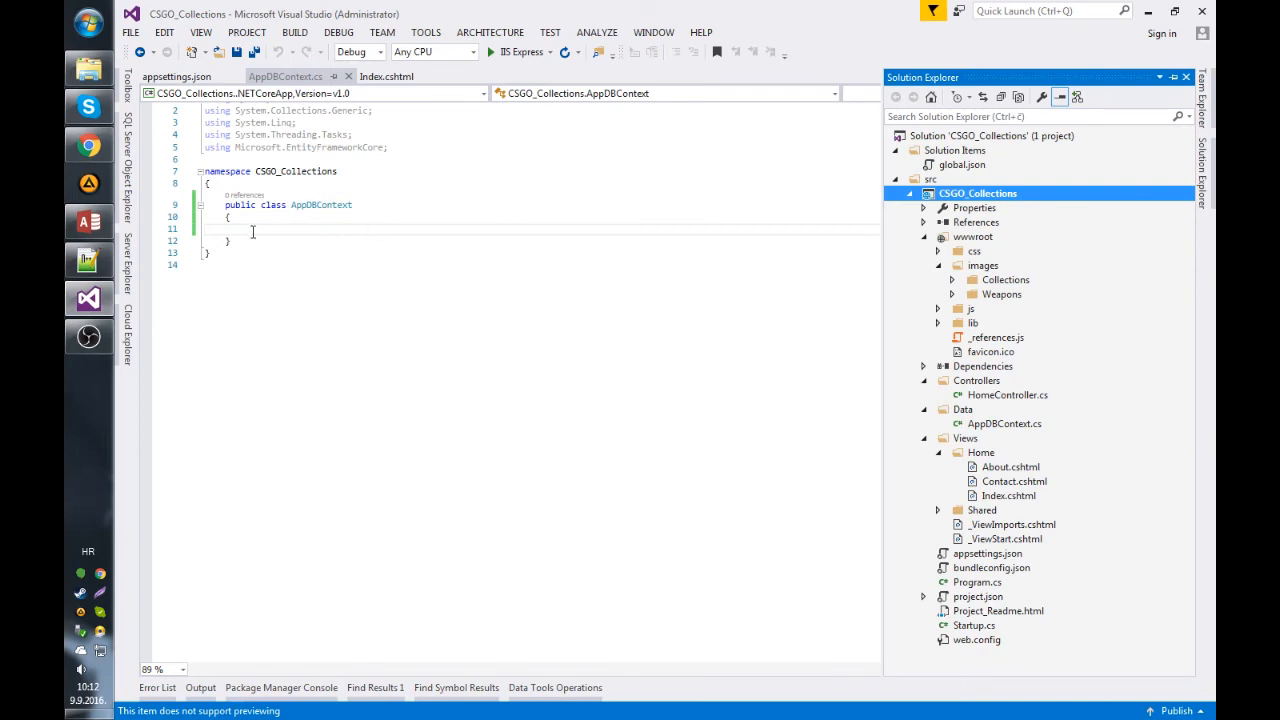
left_click(130, 32)
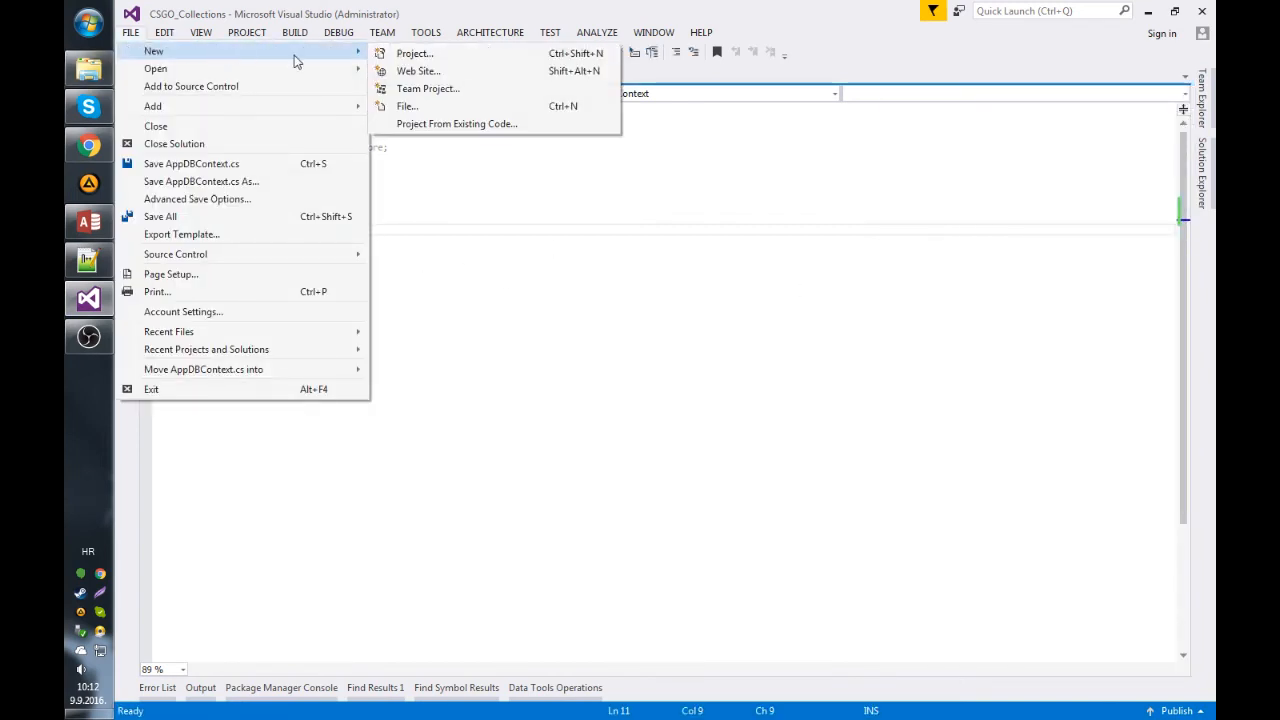
left_click(413, 53)
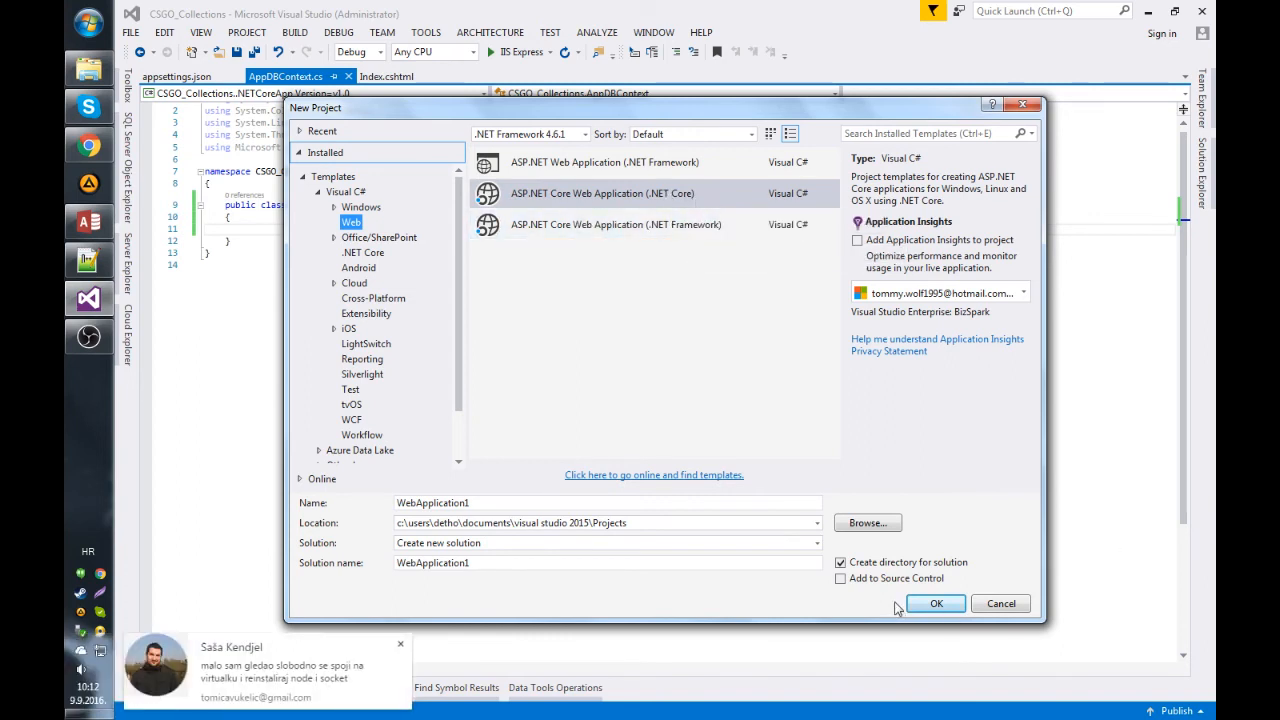
left_click(1000, 603)
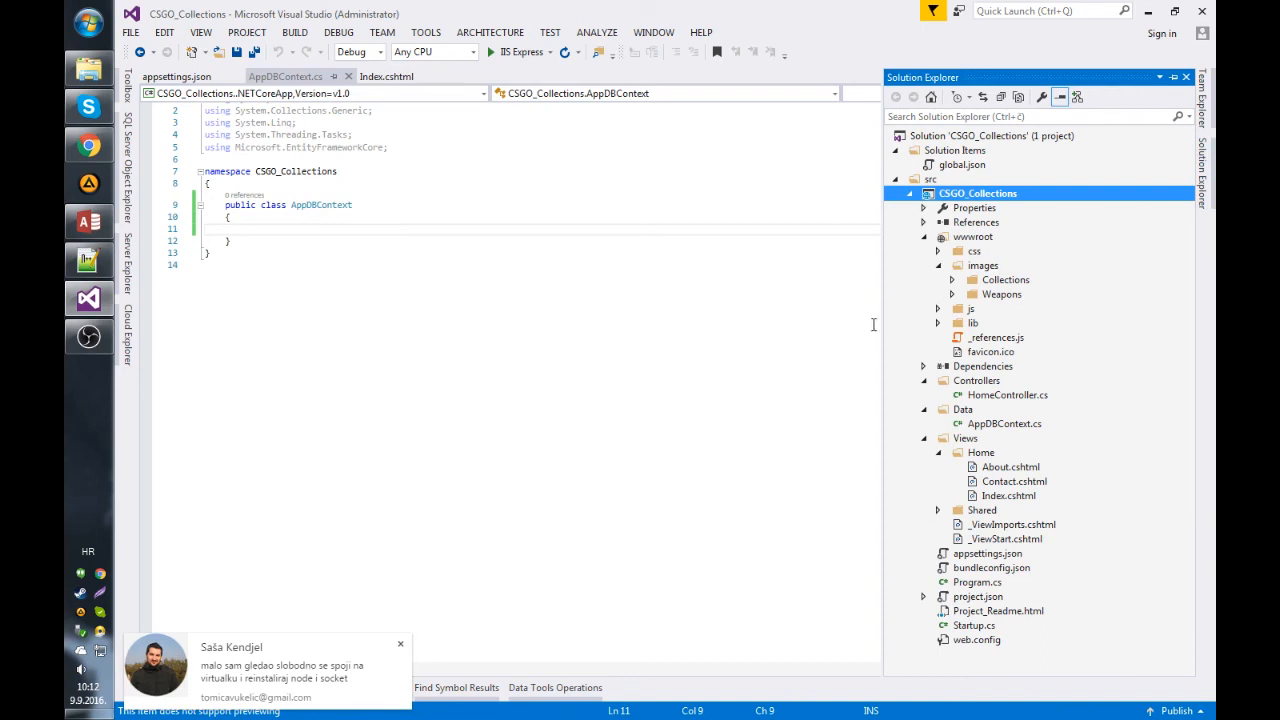
mouse_move(835, 347)
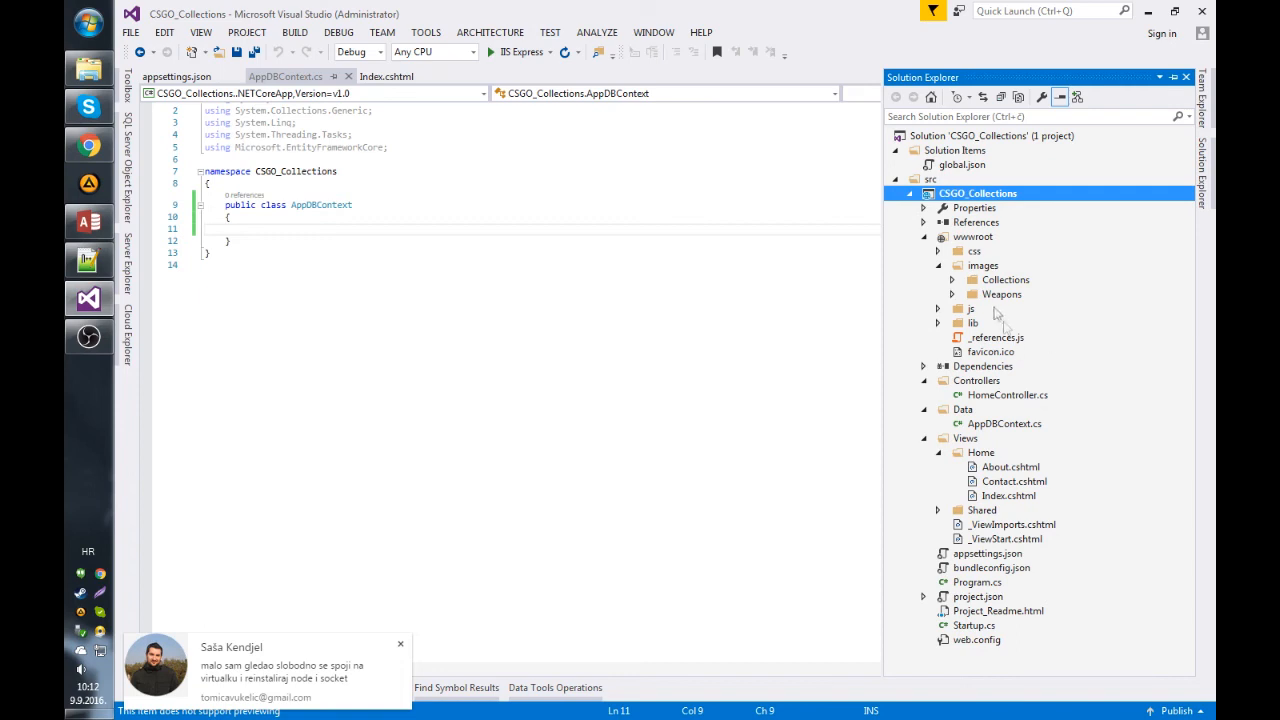
Open NuGet Package Manager from References and check the Installed tab for Microsoft.EntityFrameworkCore.
right_click(976, 222)
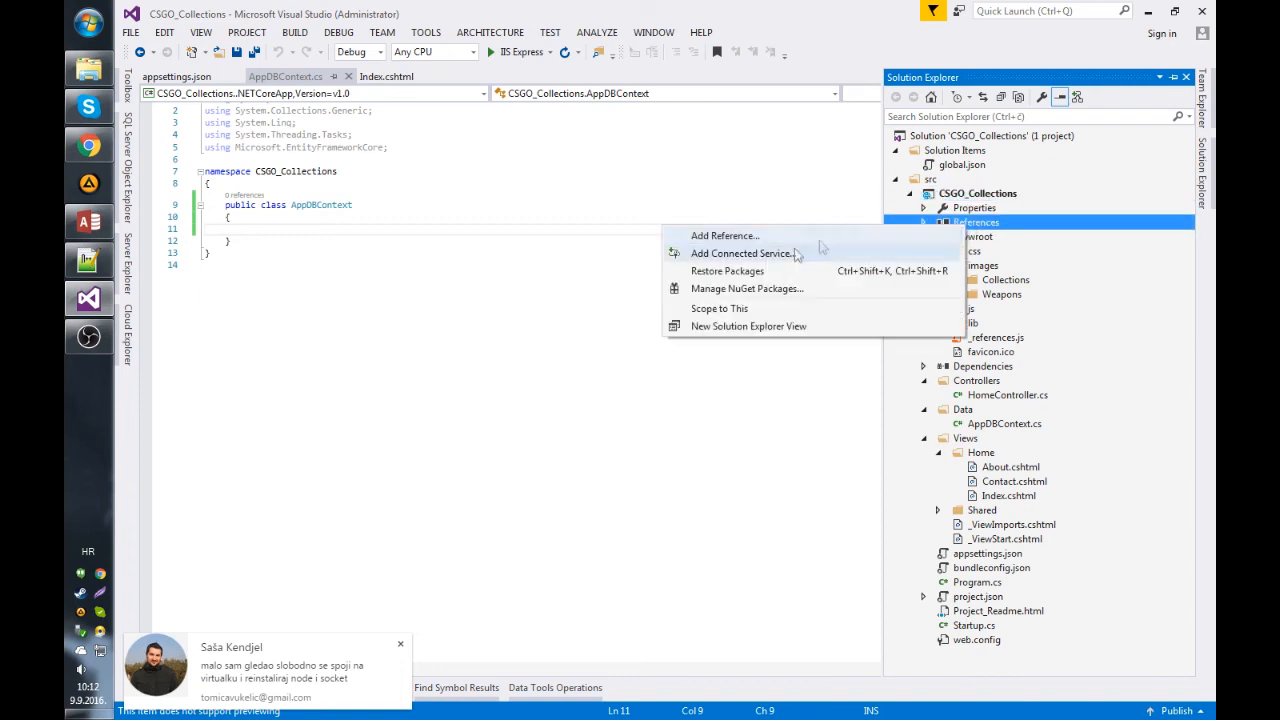
left_click(746, 288)
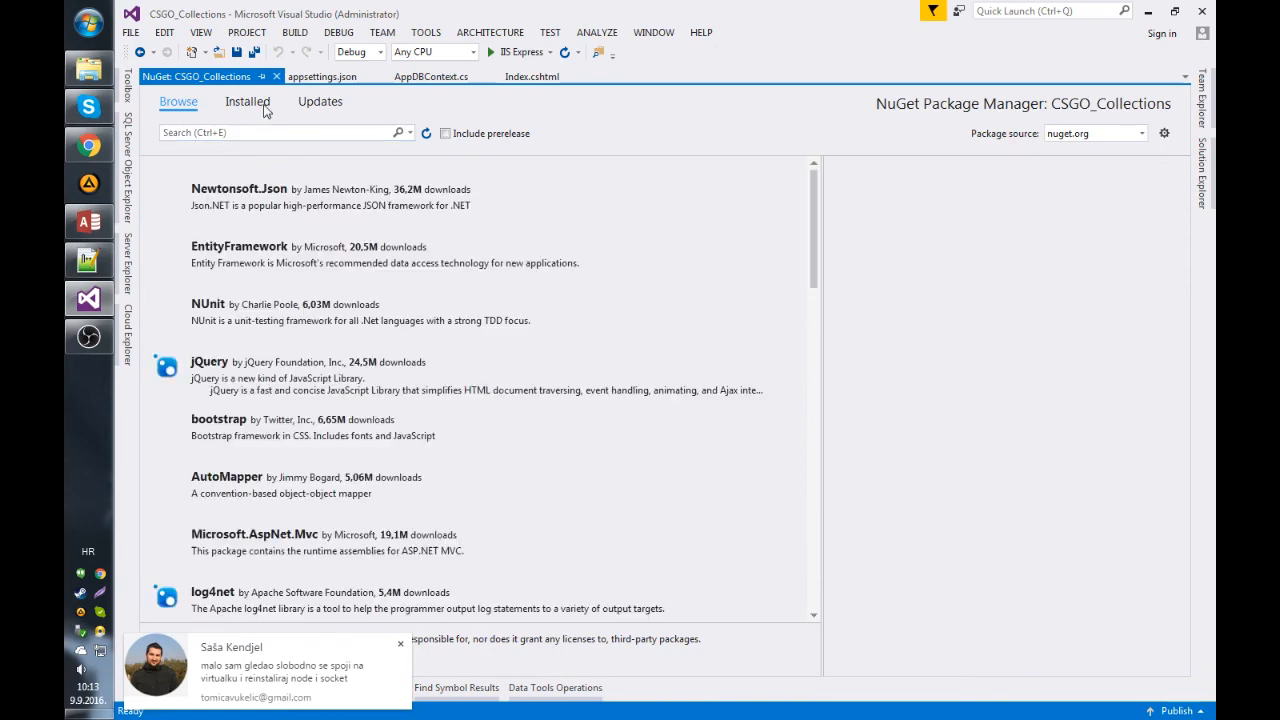
left_click(247, 101)
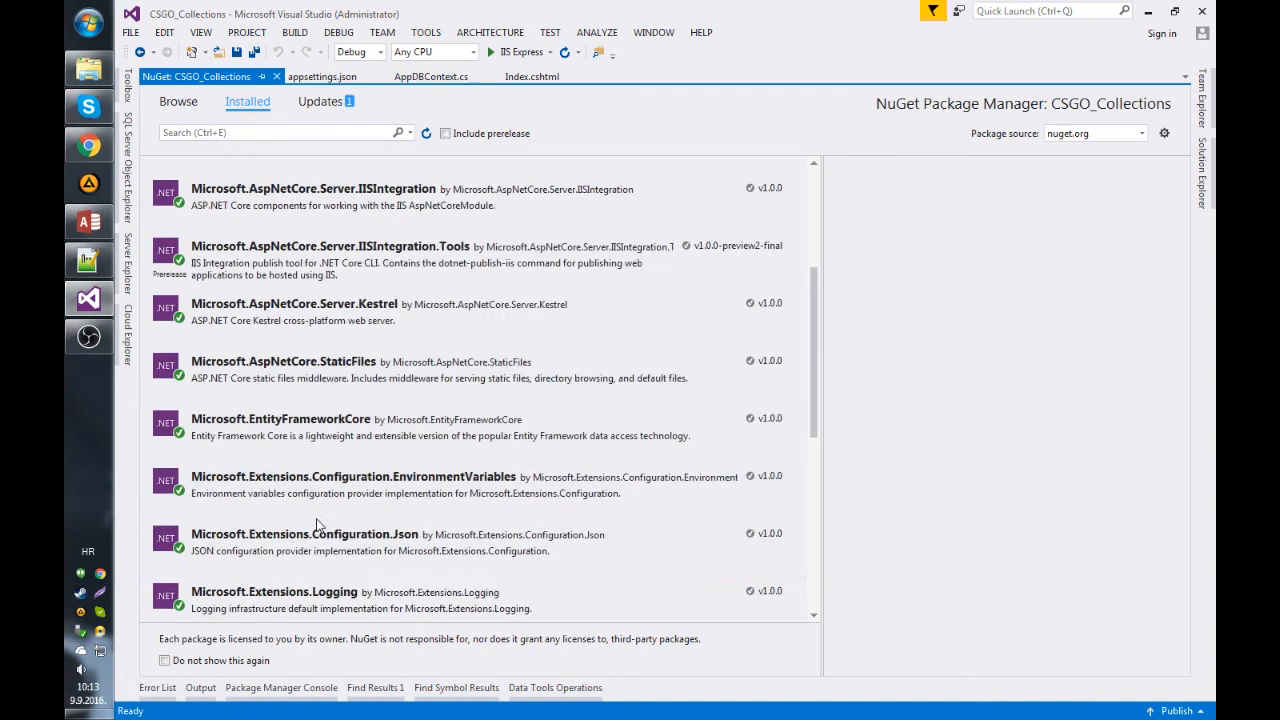
left_click(178, 101)
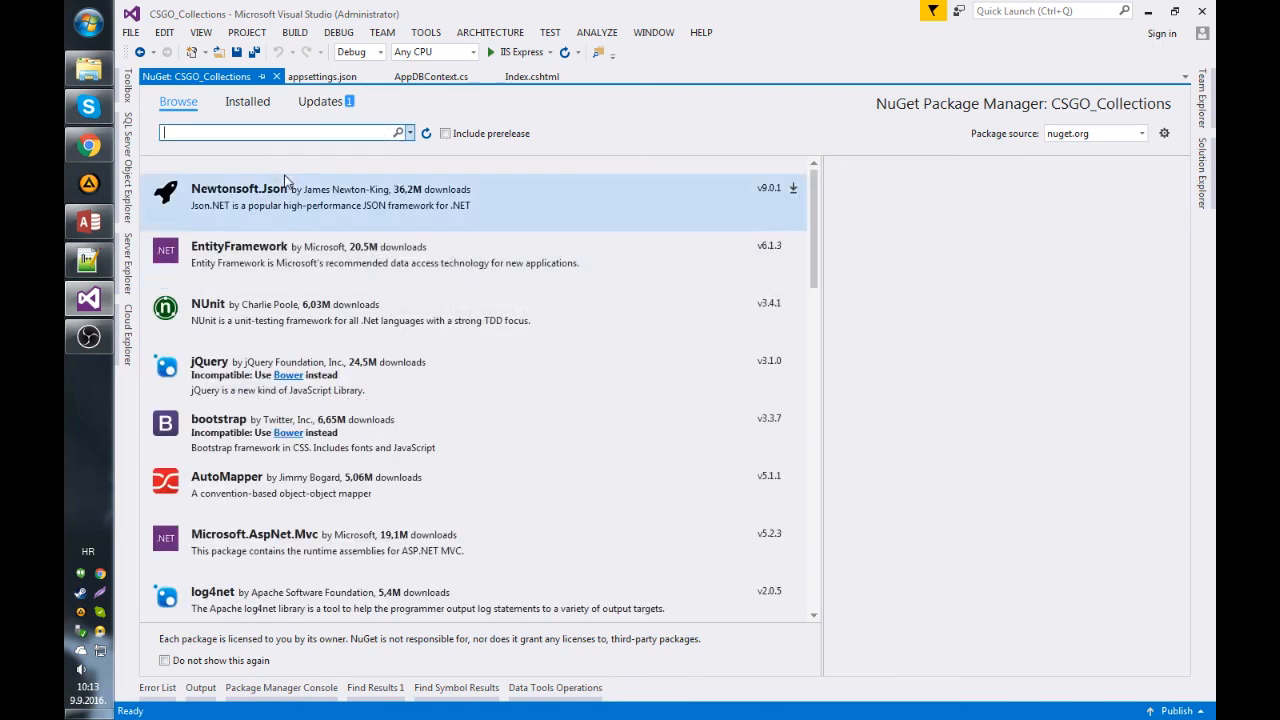
left_click(247, 101)
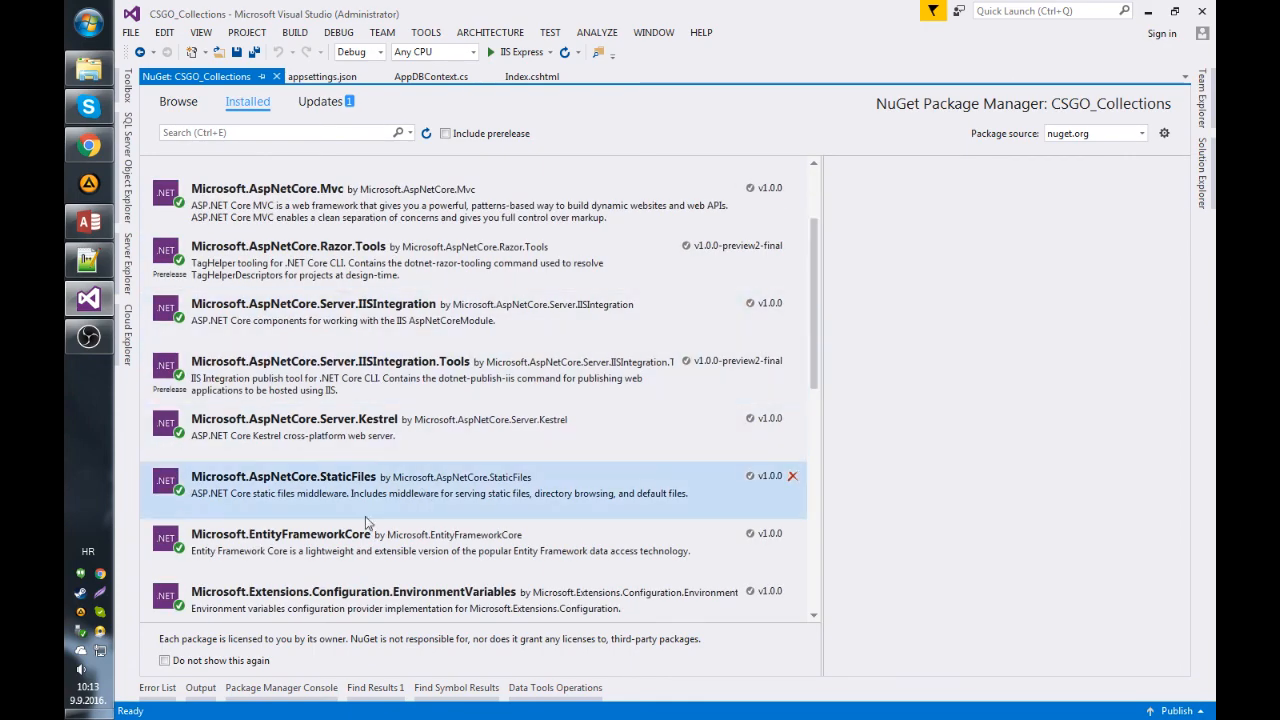
mouse_move(320, 542)
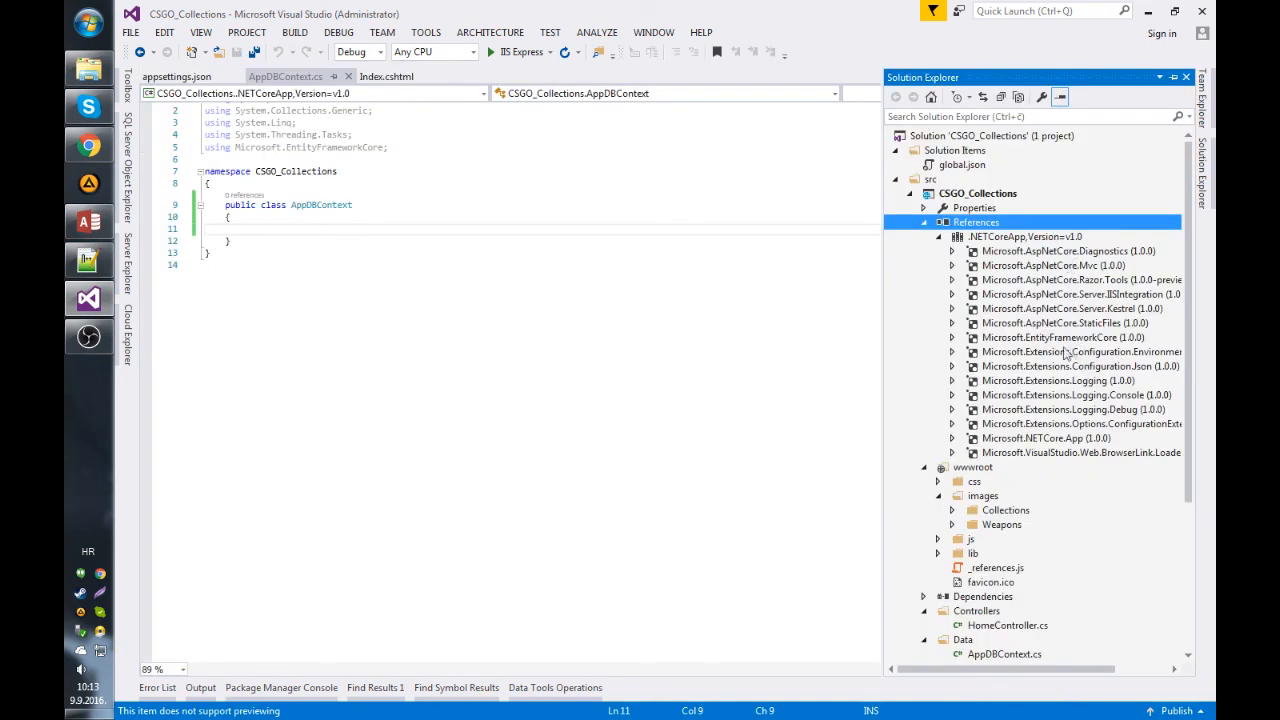
Select the EntityFrameworkCore reference, collapse References, then select AppDBContext.cs and the Data folder.
left_click(1062, 337)
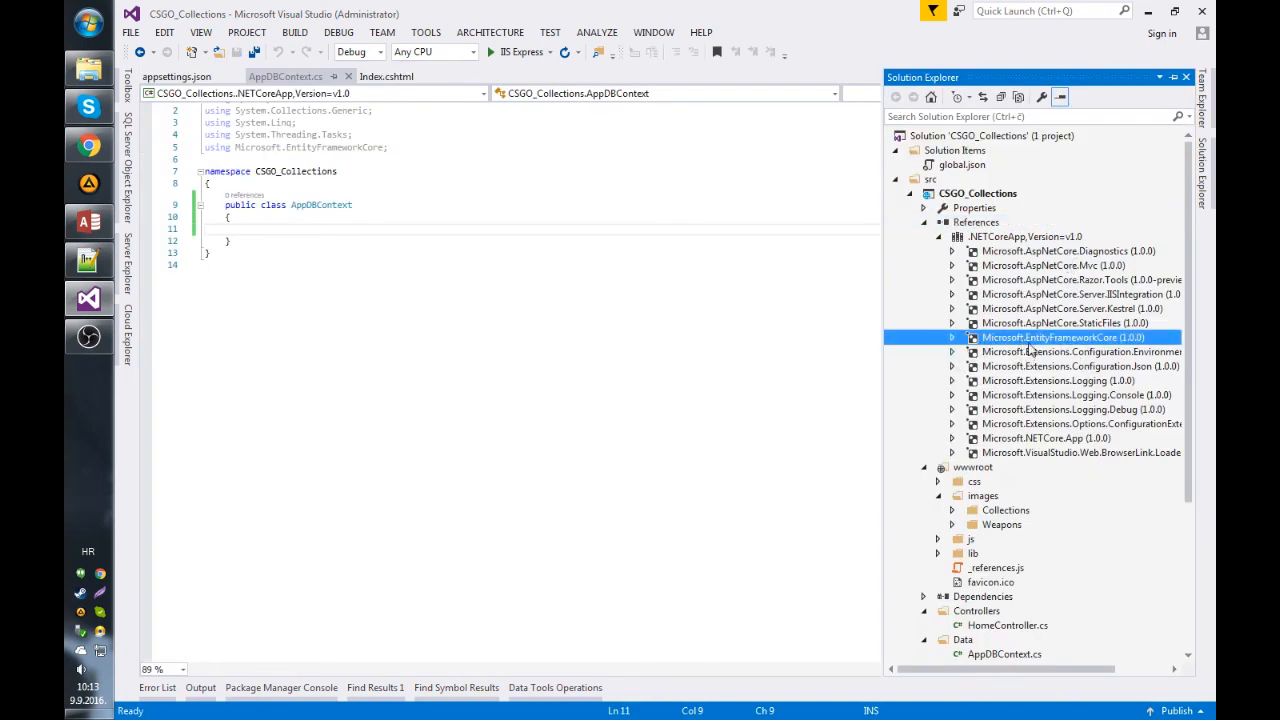
left_click(953, 337)
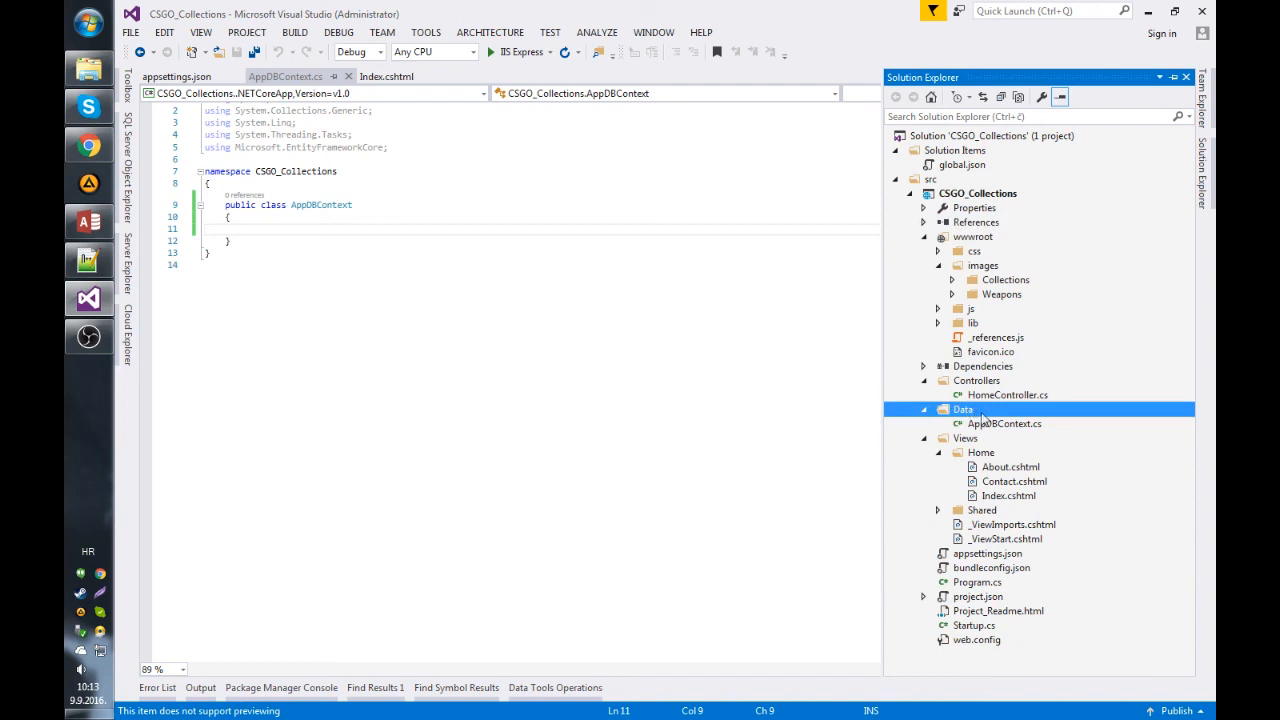
left_click(1004, 423)
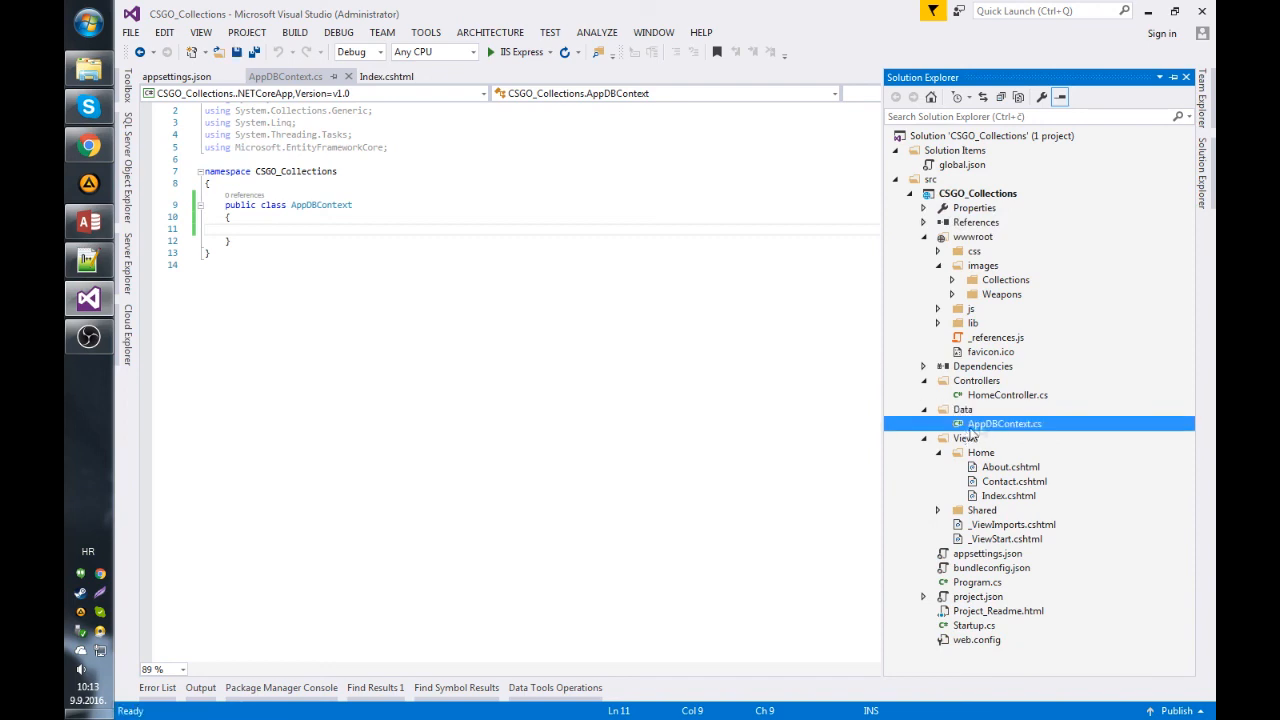
left_click(963, 410)
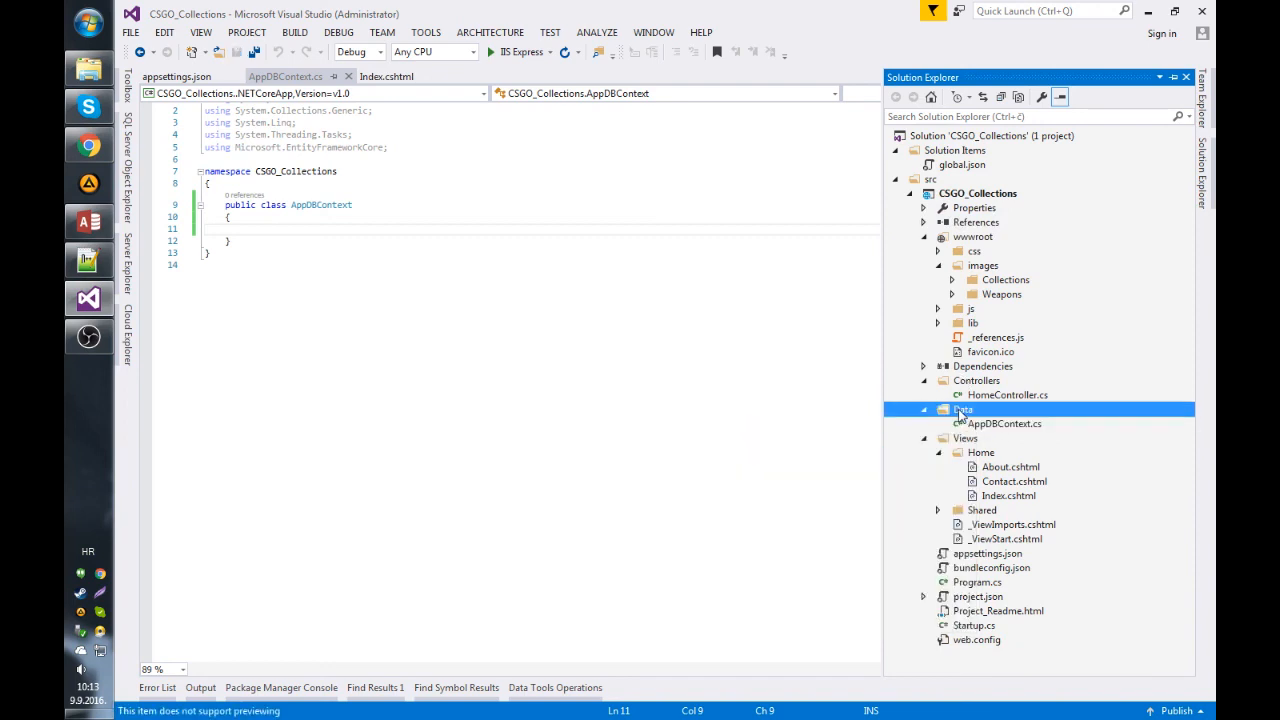
right_click(963, 409)
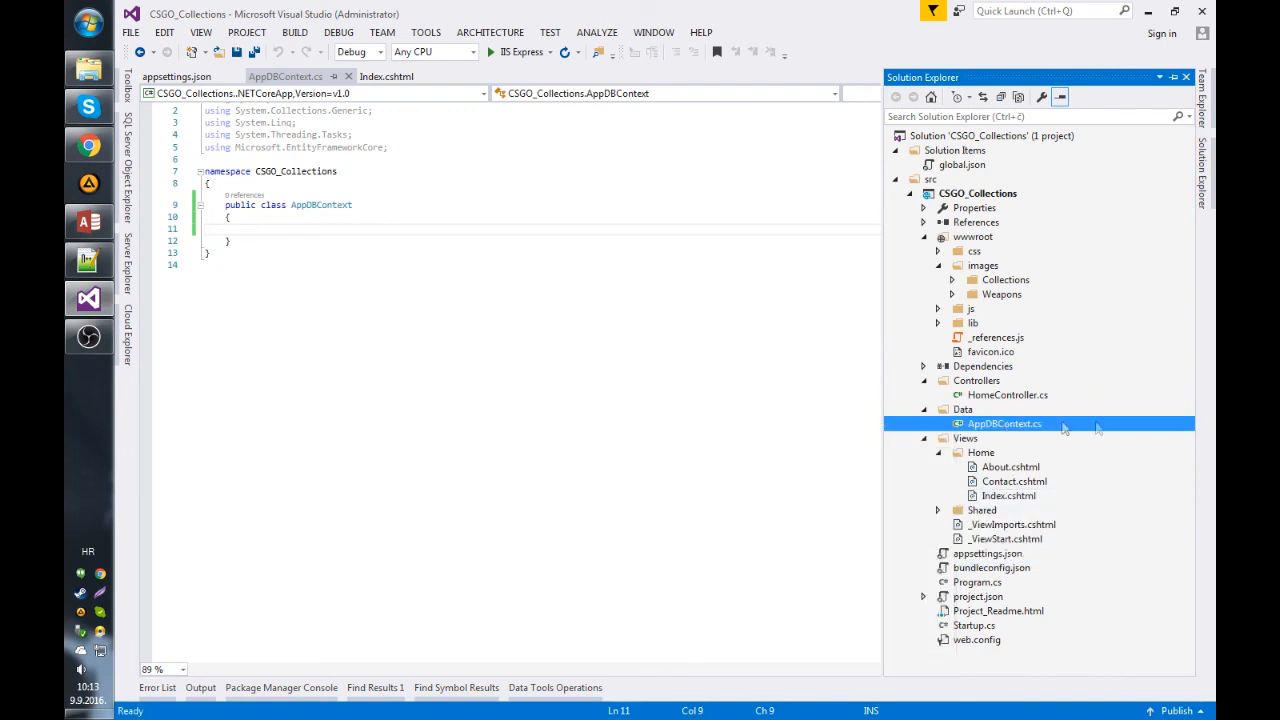
mouse_move(1050, 414)
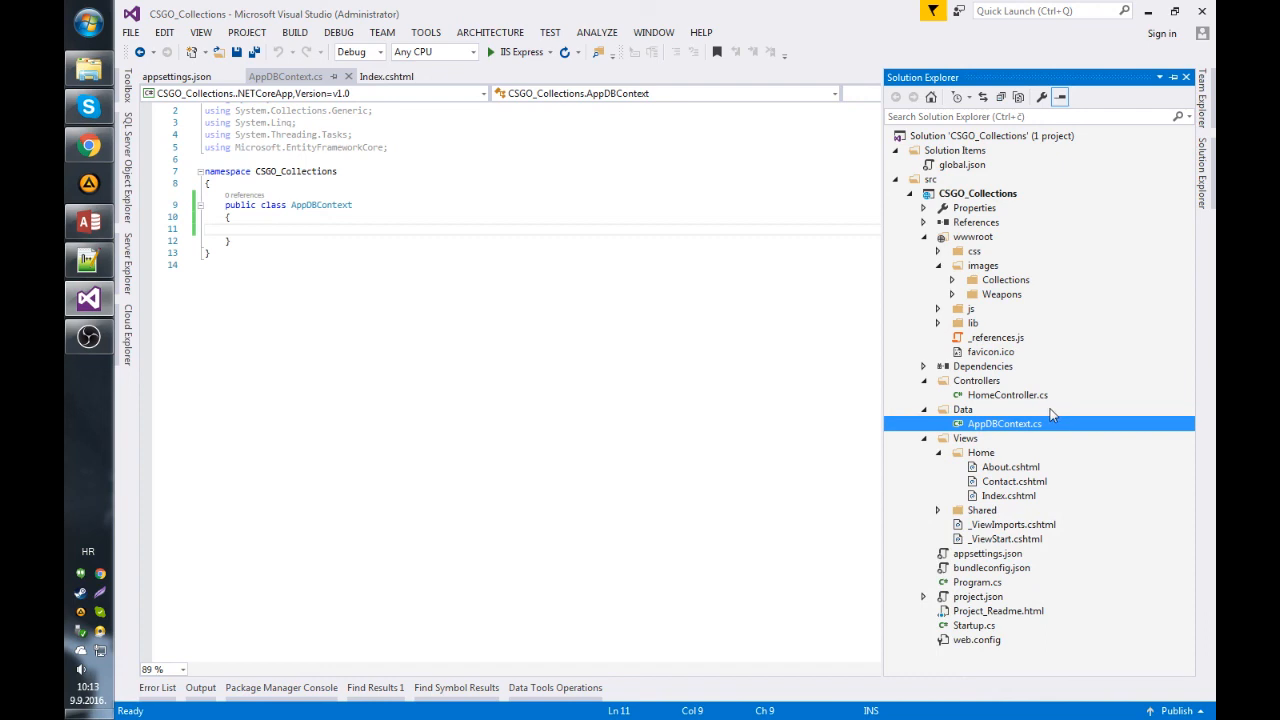